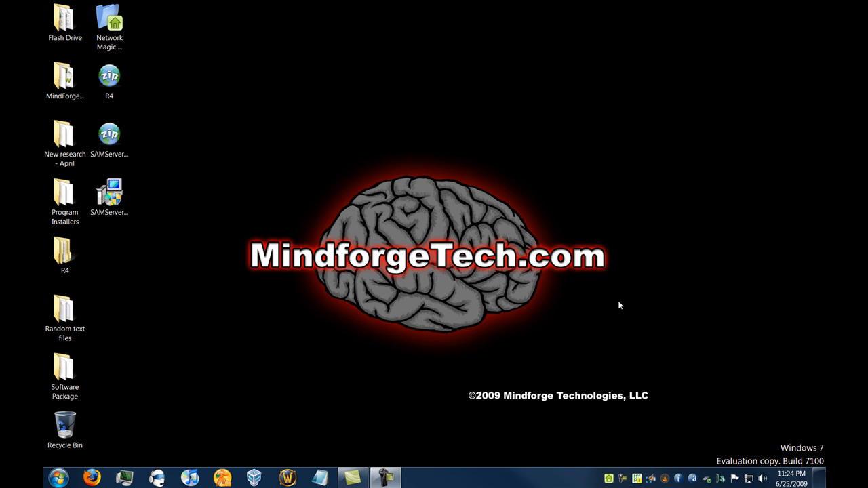
mouse_move(255, 346)
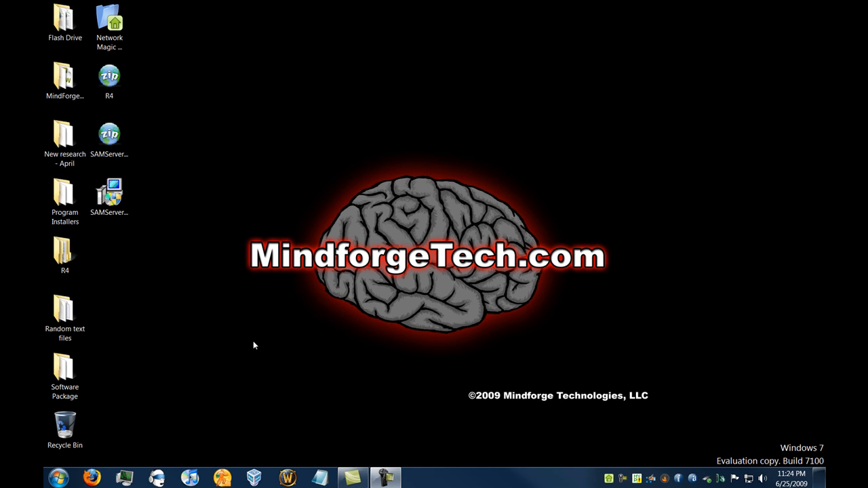
mouse_move(190, 168)
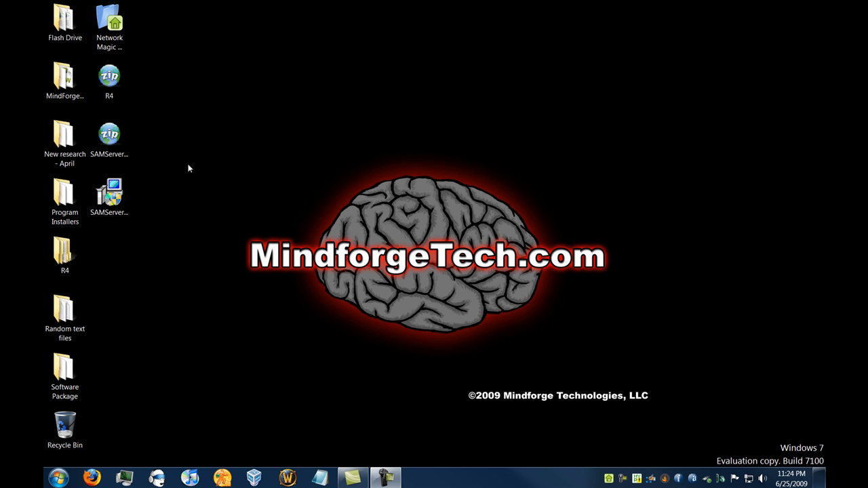
mouse_move(207, 400)
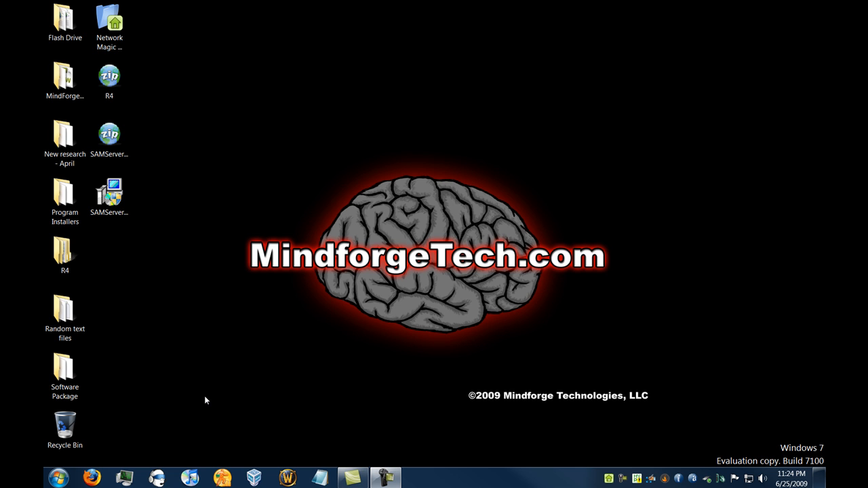
mouse_move(211, 371)
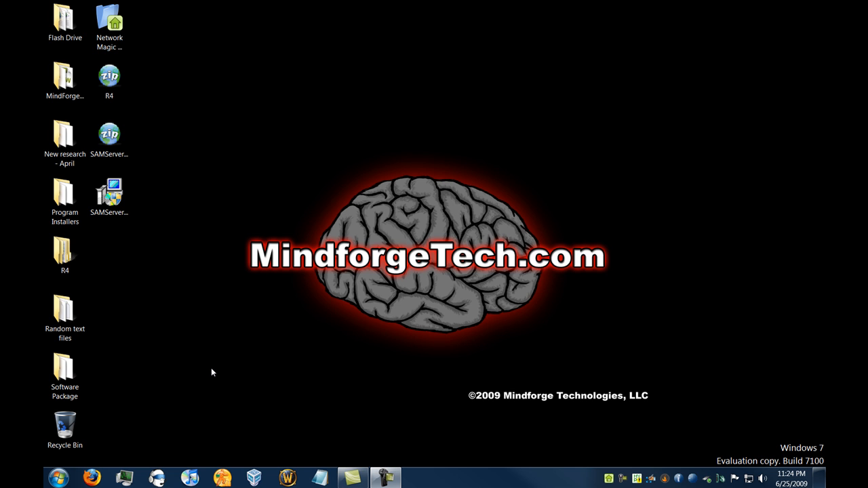
mouse_move(179, 434)
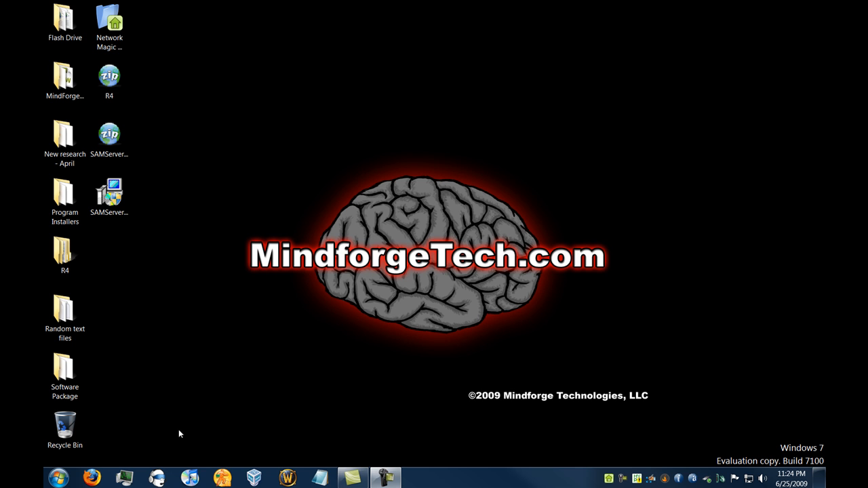
mouse_move(60, 478)
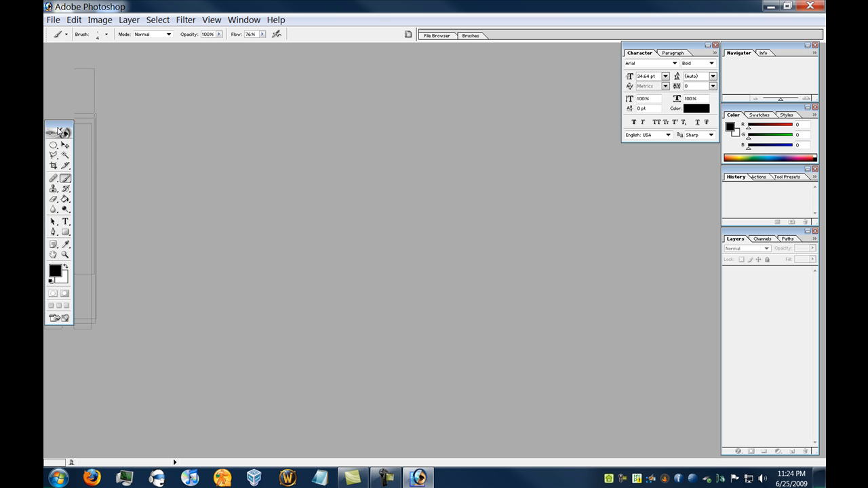
Adjust the tool palette position in the empty Photoshop workspace
drag(57, 125, 80, 79)
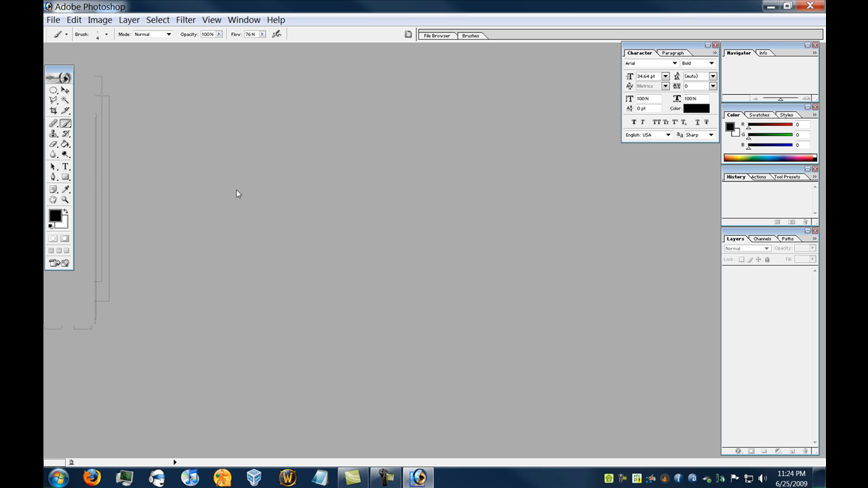
mouse_move(162, 171)
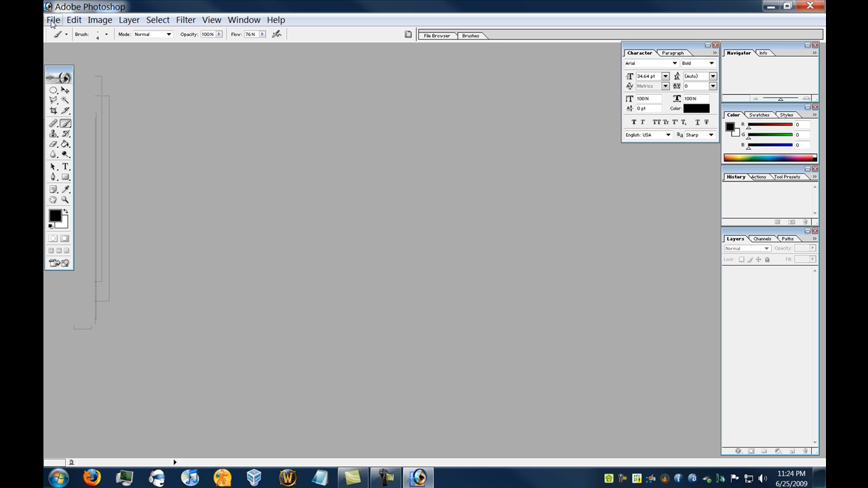
Start a new 800×600 px, 72 ppi document set to RGB Color with white contents
click(53, 19)
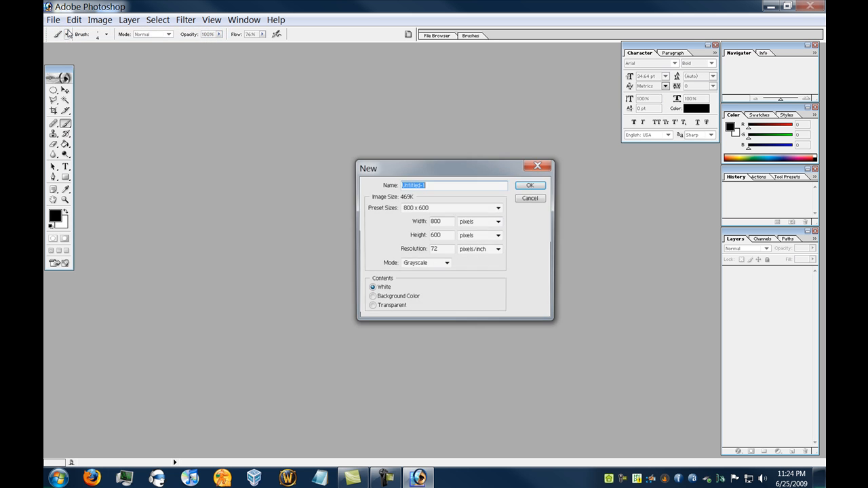
drag(456, 168, 386, 127)
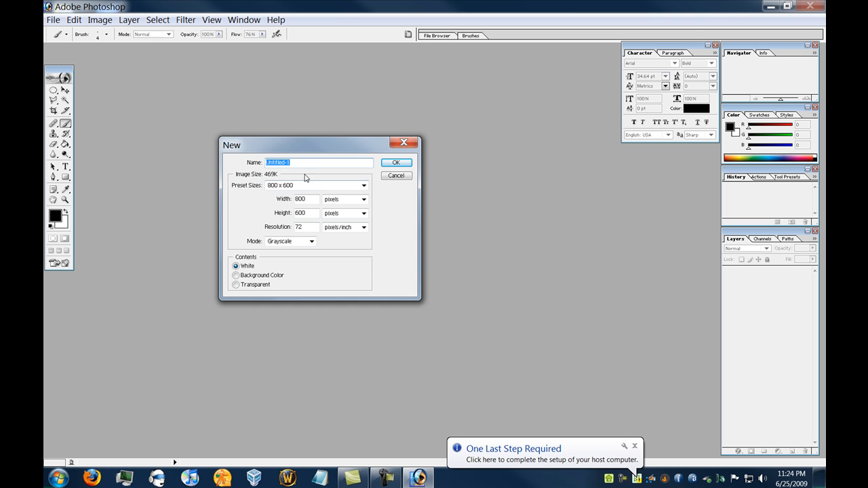
click(364, 185)
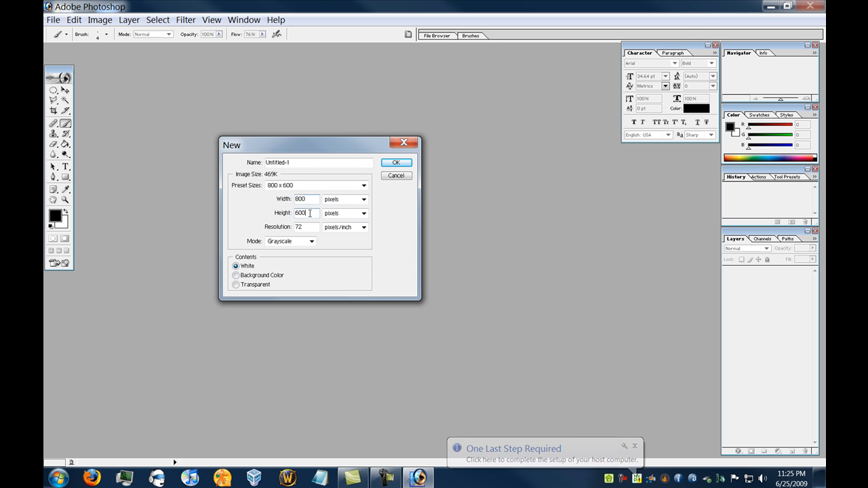
click(312, 242)
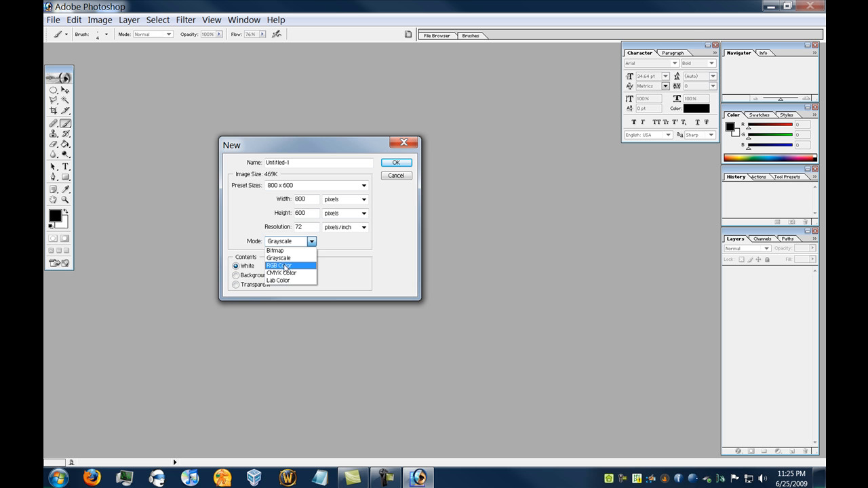
click(280, 265)
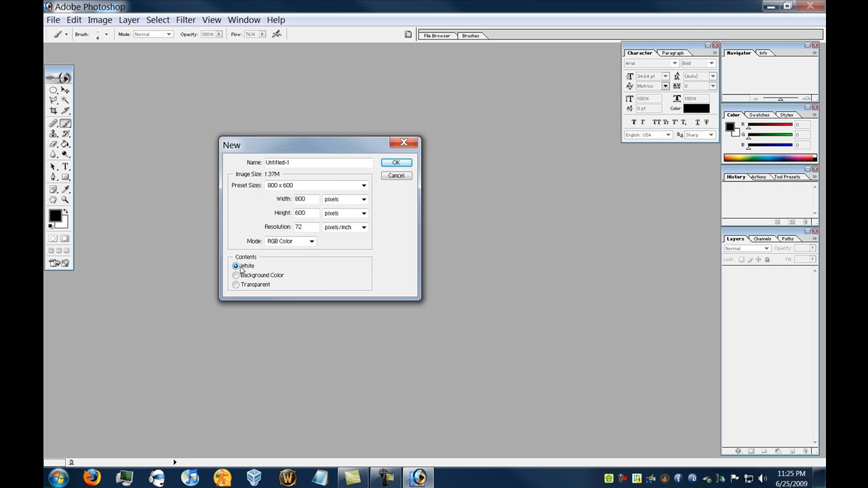
click(396, 163)
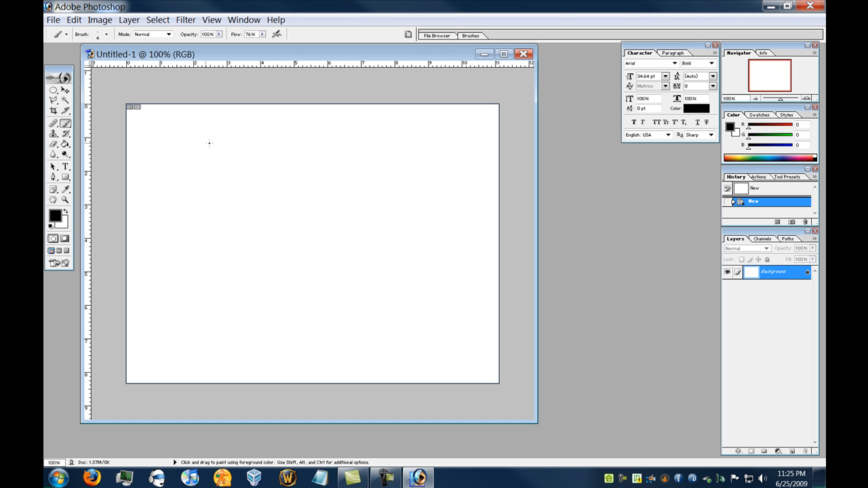
mouse_move(343, 237)
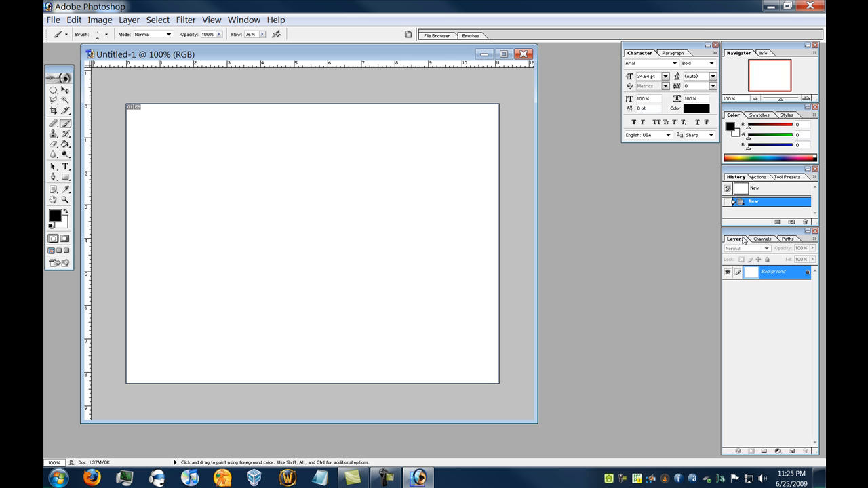
Select the Background layer of the new blank Untitled-1 document
double_click(774, 271)
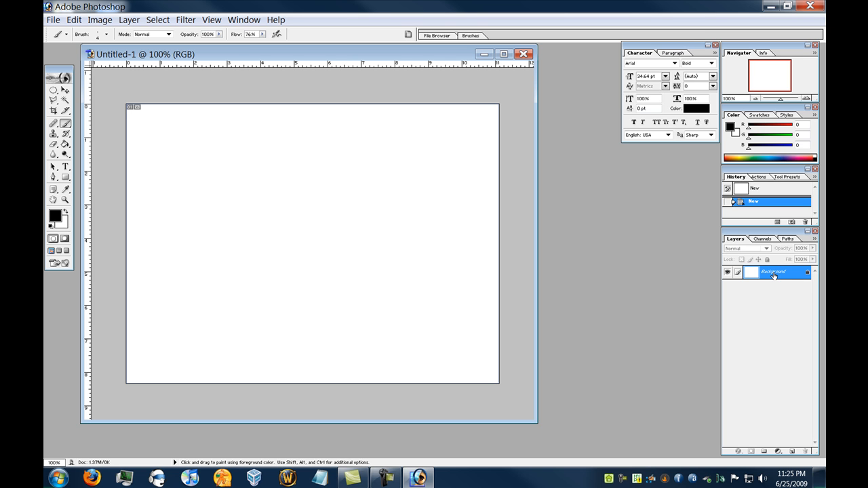
Add an empty Layer 1 above the Background via Layer > New > Layer
click(129, 19)
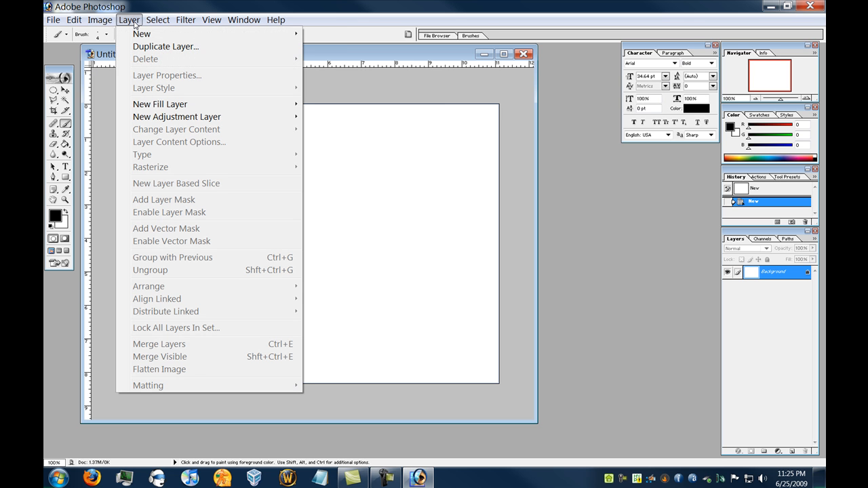
mouse_move(141, 32)
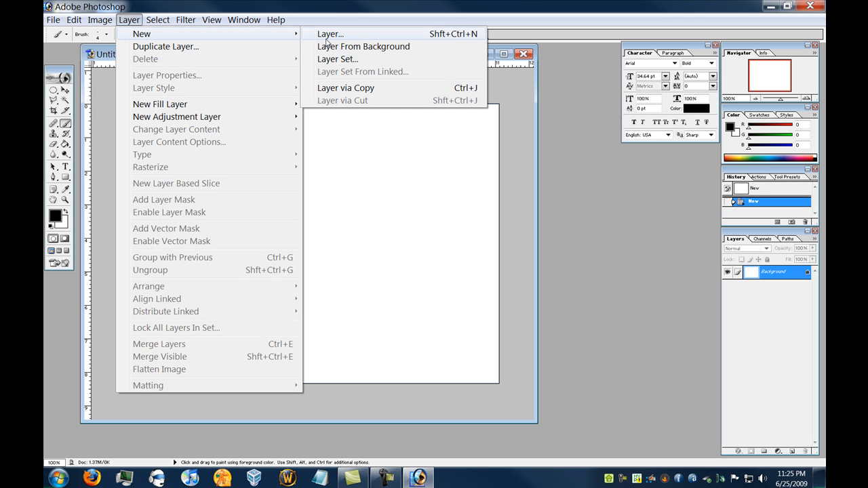
click(331, 32)
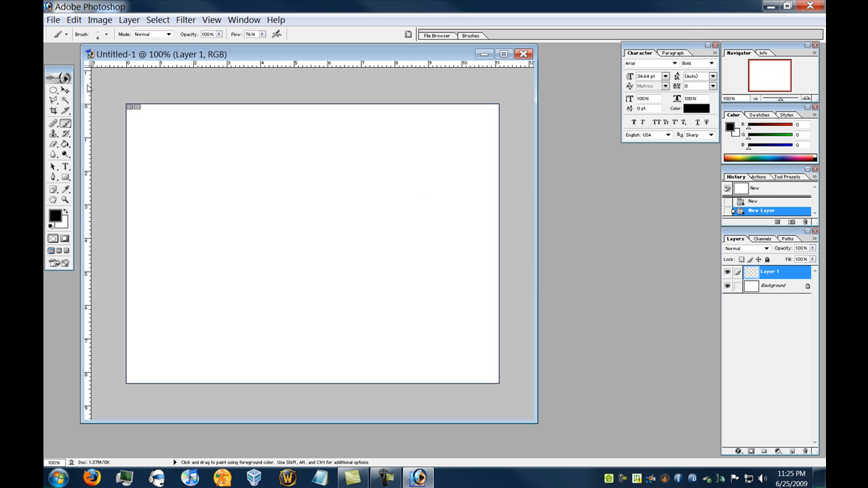
click(774, 285)
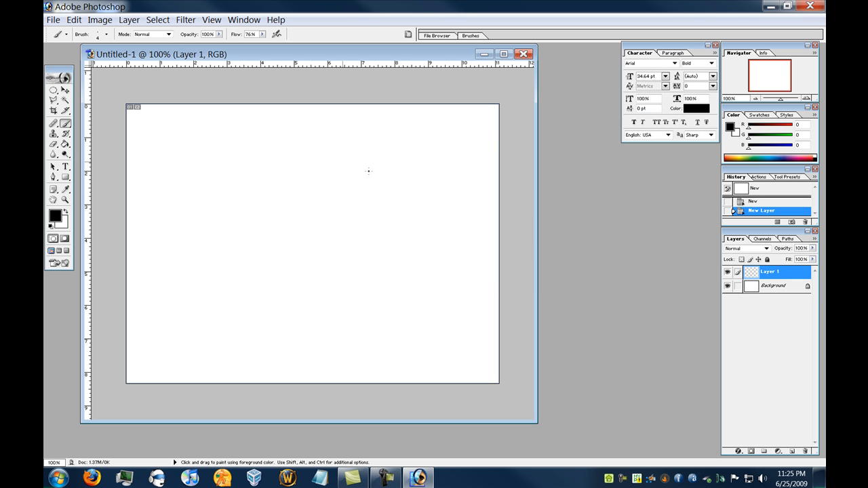
Draw the black freehand outline of the left antler-like shape on Layer 1 with the Brush
click(52, 89)
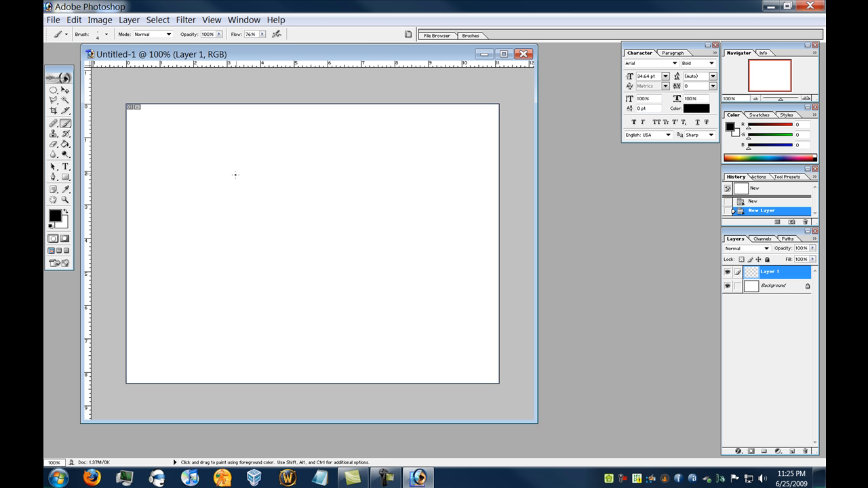
drag(233, 165, 178, 263)
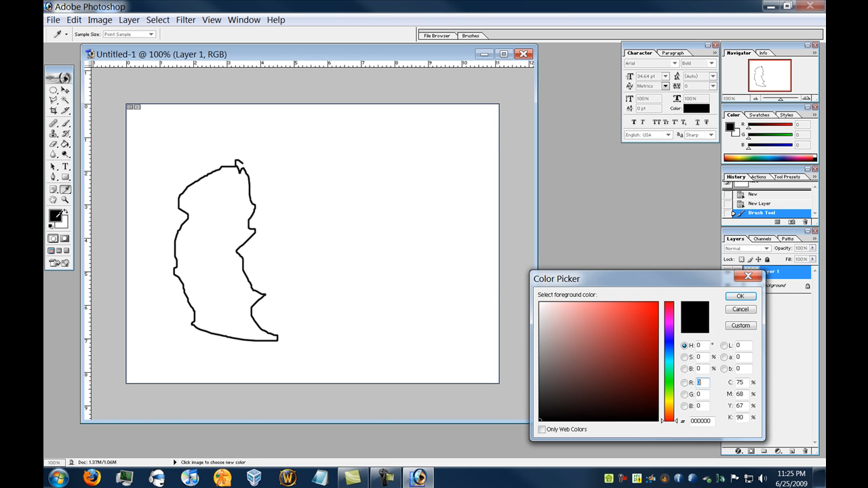
Fill the outlined shape on Layer 1 solid red with the Paint Bucket, keeping Layer 1 active
click(741, 296)
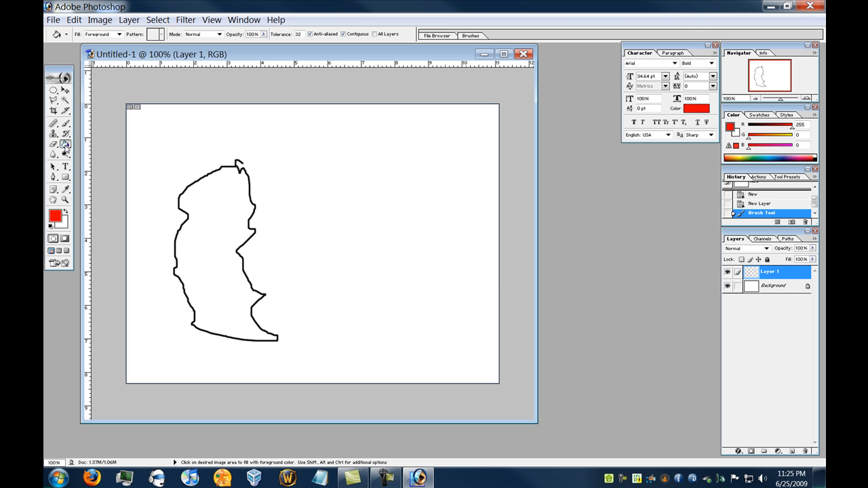
click(51, 213)
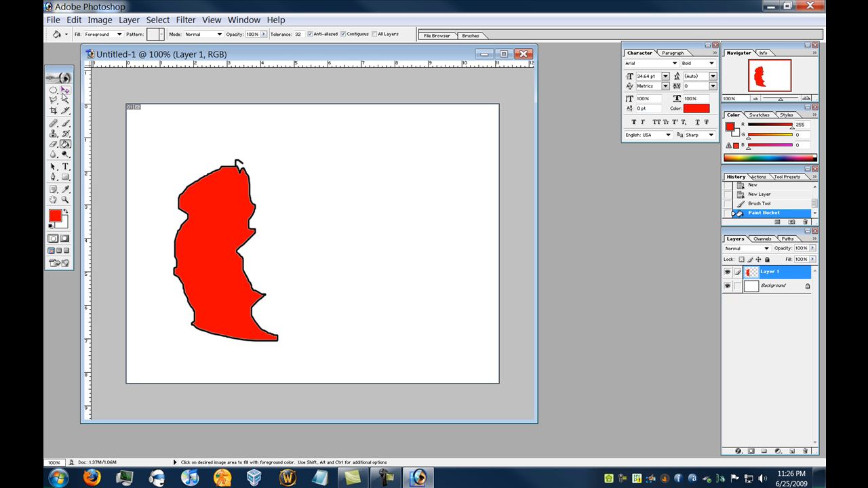
click(774, 285)
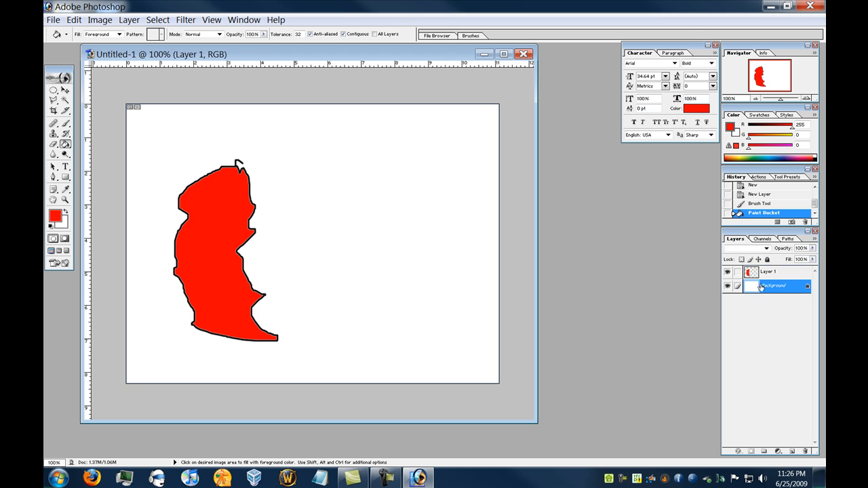
click(770, 271)
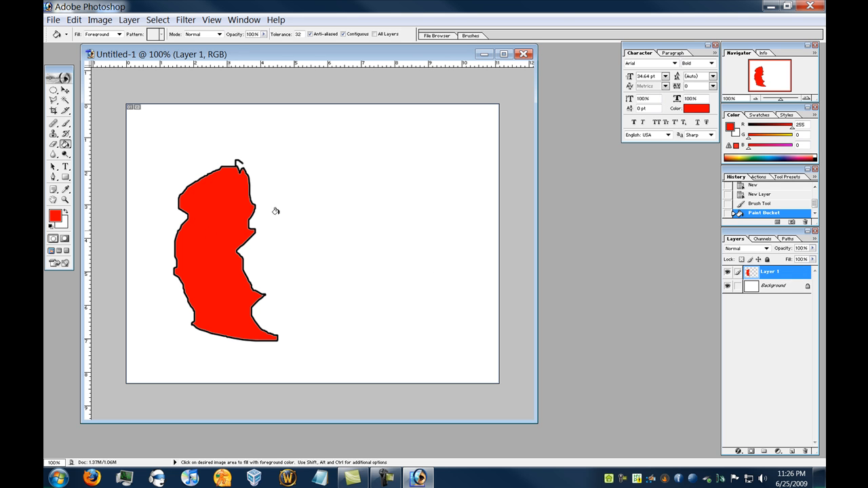
mouse_move(445, 190)
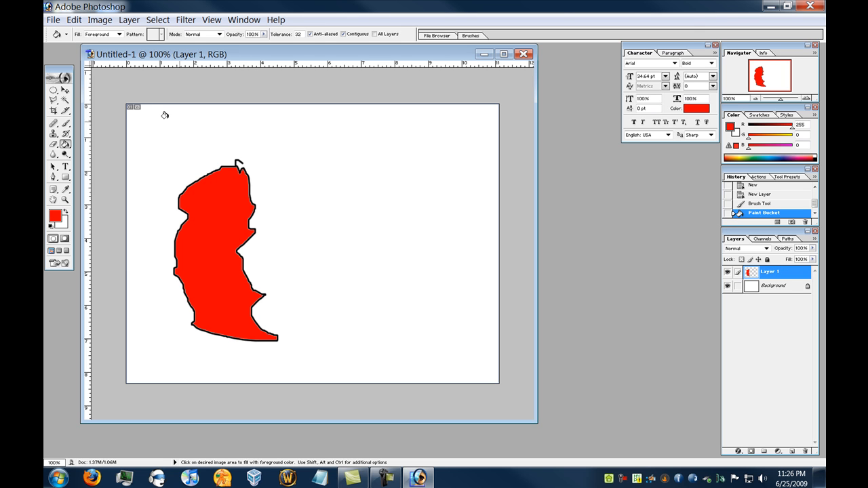
mouse_move(53, 89)
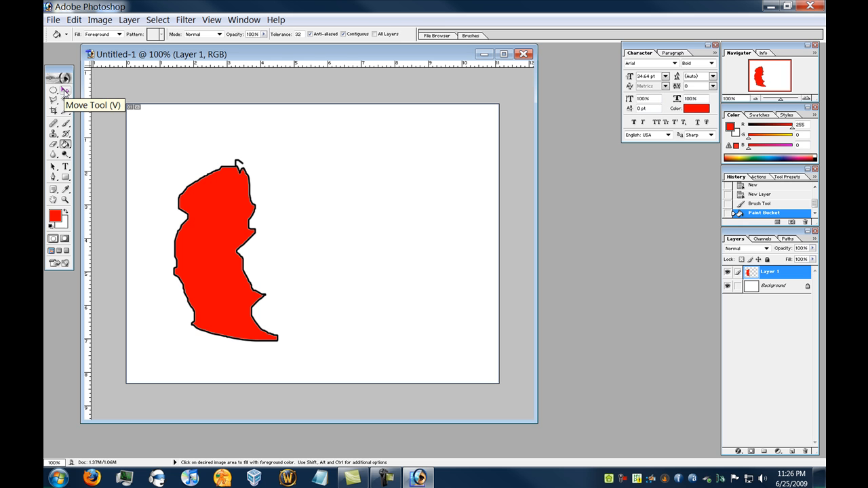
Shift the red shape slightly to the right with the Move Tool
click(53, 70)
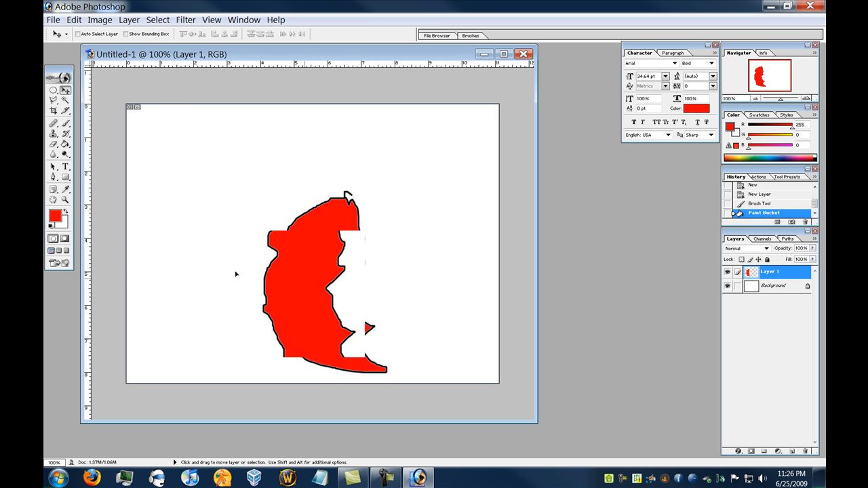
drag(315, 272, 233, 258)
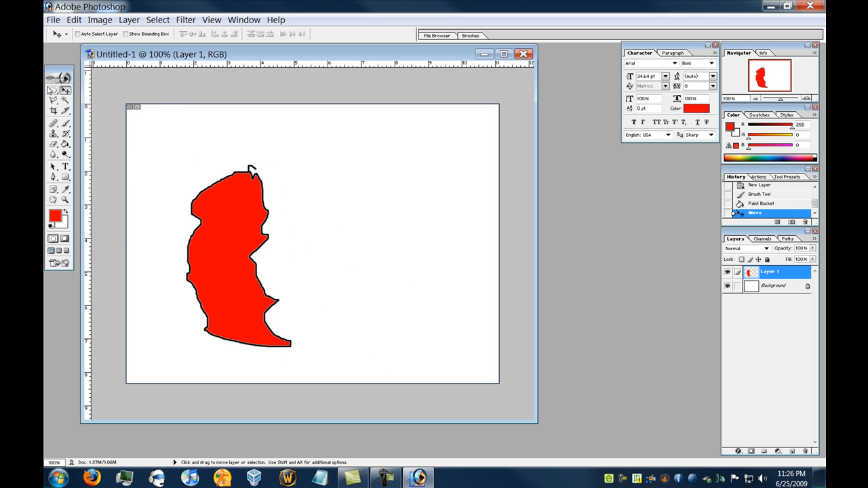
click(129, 19)
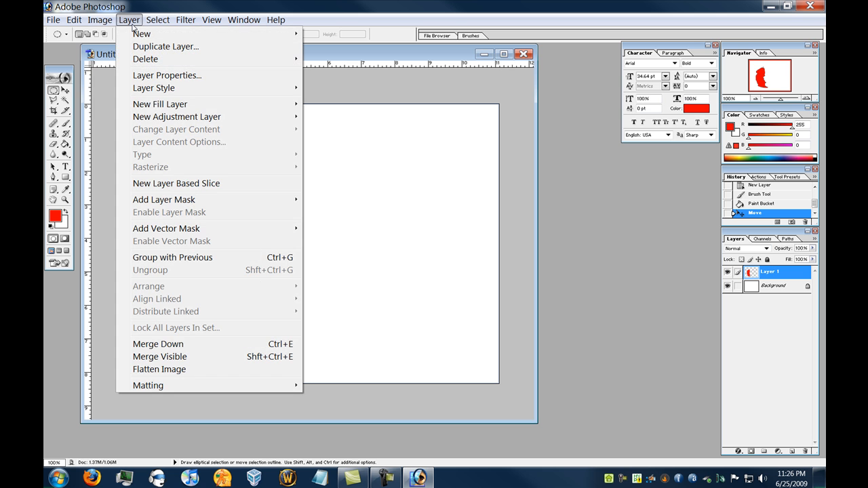
mouse_move(141, 33)
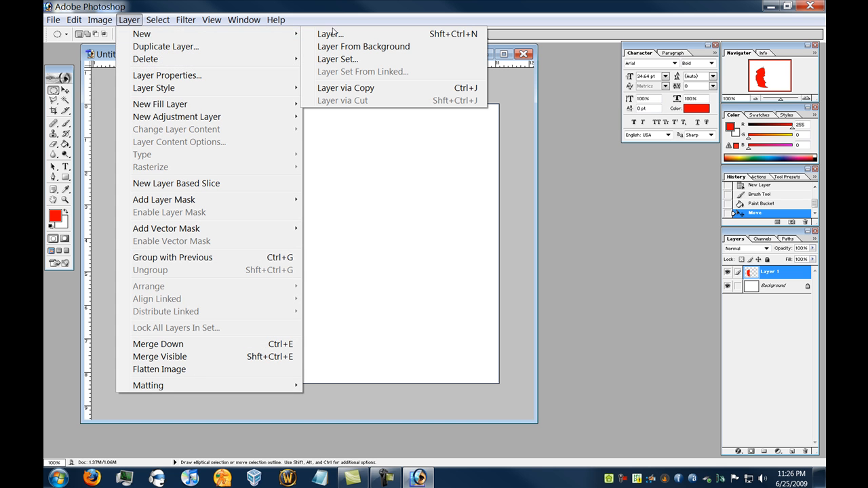
Create an empty Layer 2 above Layer 1 and make it active
click(331, 33)
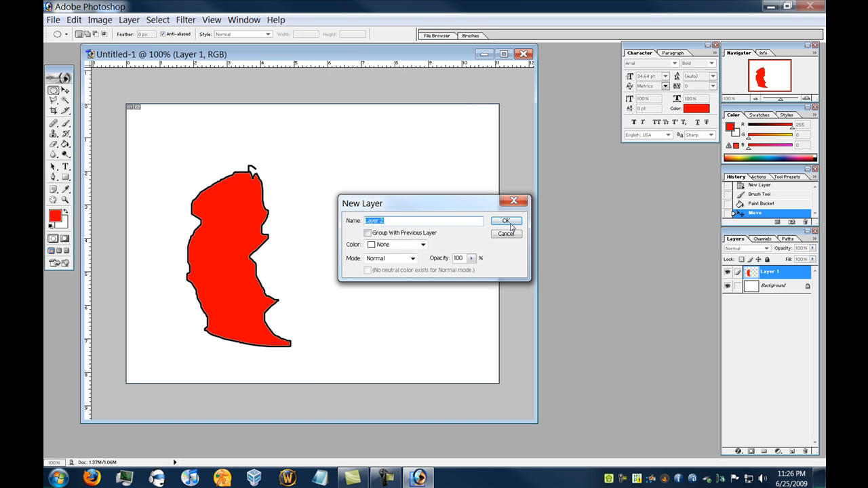
click(506, 220)
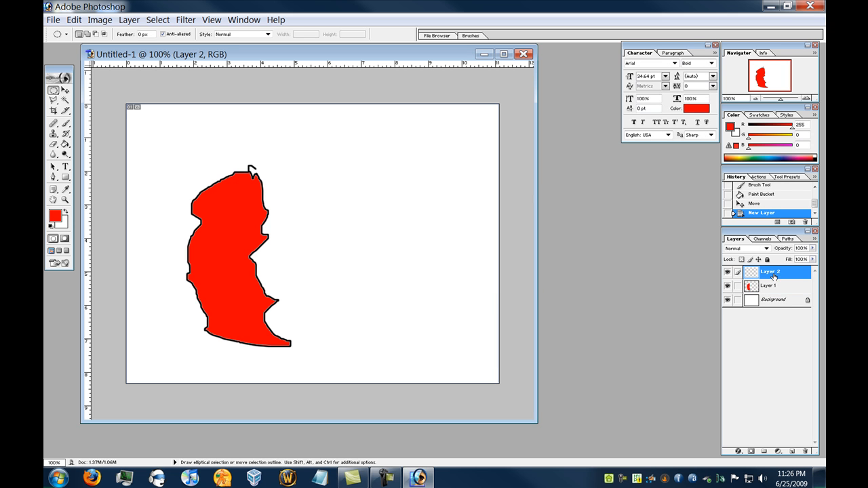
click(773, 300)
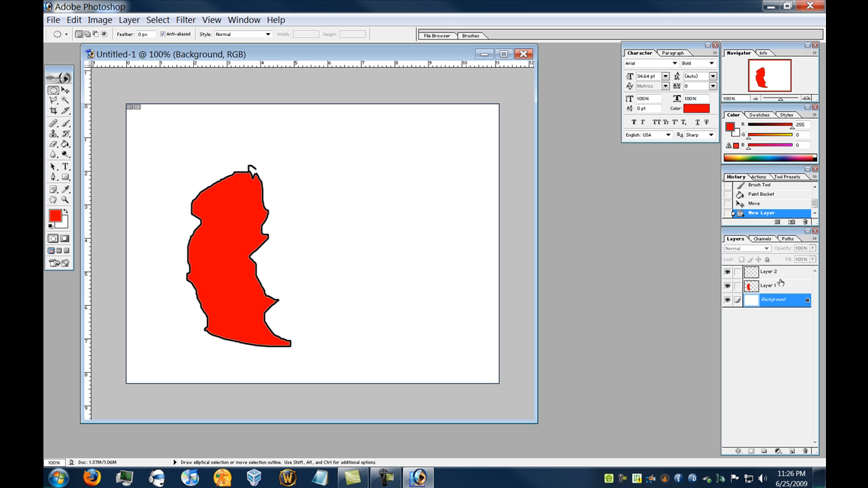
click(771, 272)
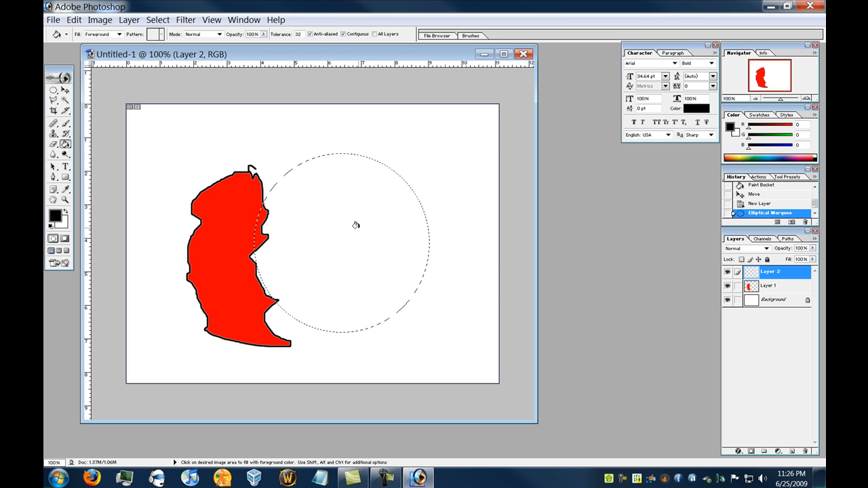
Fill the circular selection on Layer 2 black and clear the selection
click(157, 19)
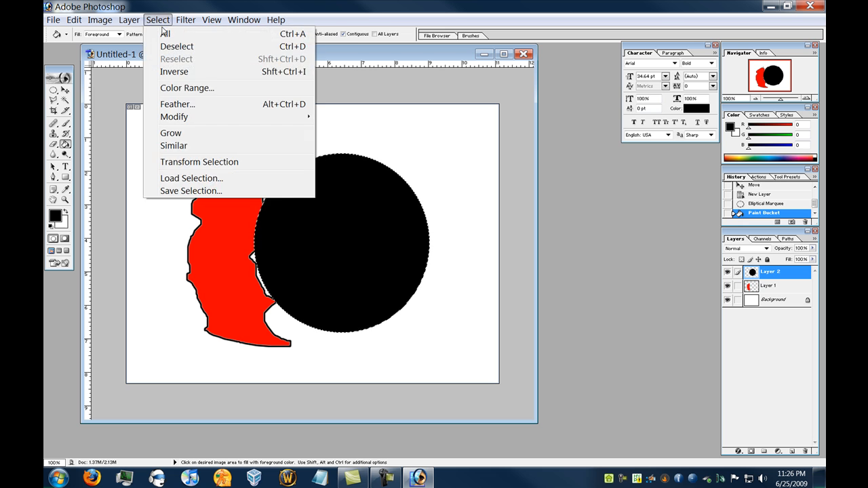
click(176, 46)
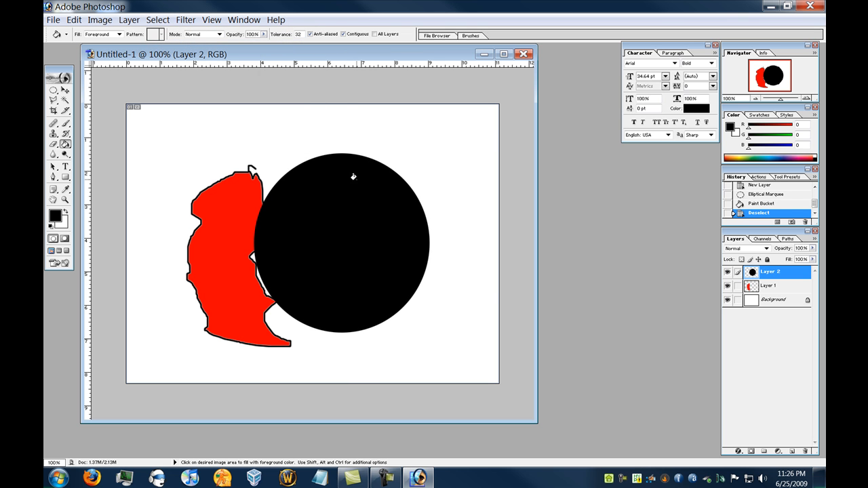
click(53, 78)
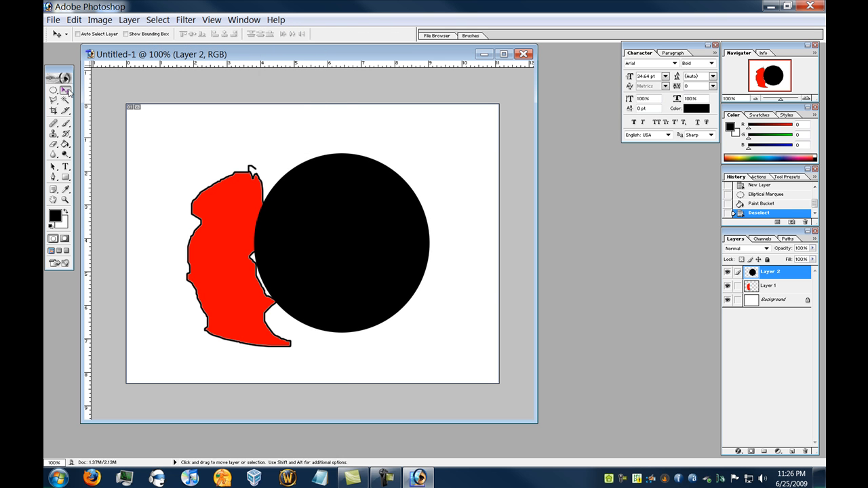
mouse_move(801, 276)
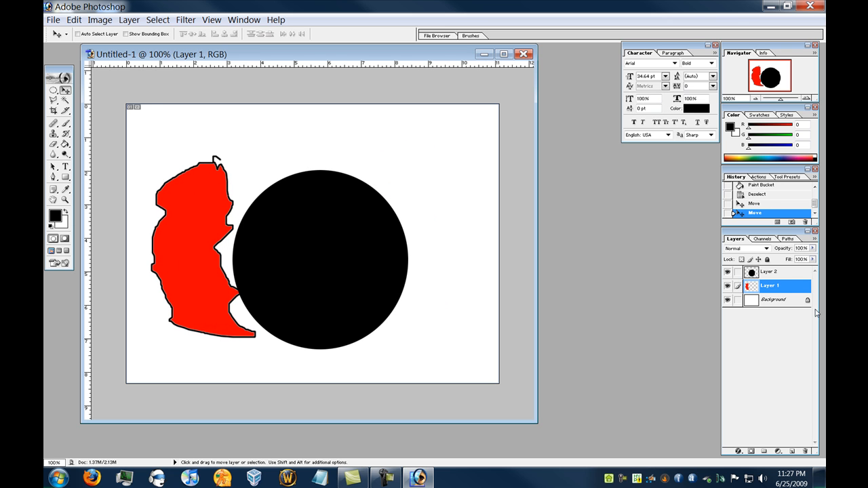
Move the black circle and red shape left, then pick up Layer 1 to restack it
click(771, 272)
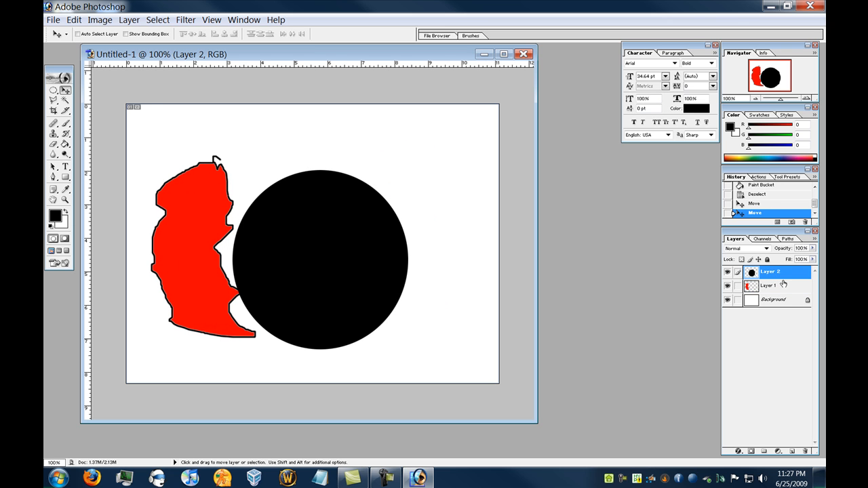
mouse_move(676, 285)
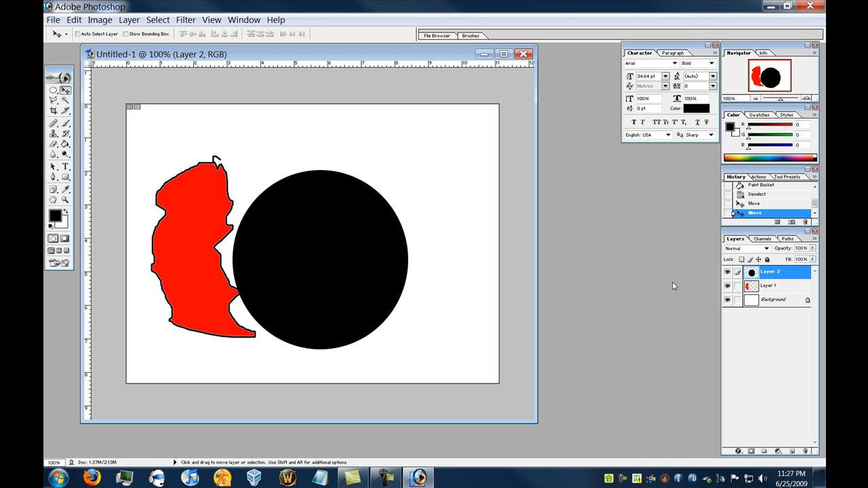
mouse_move(377, 228)
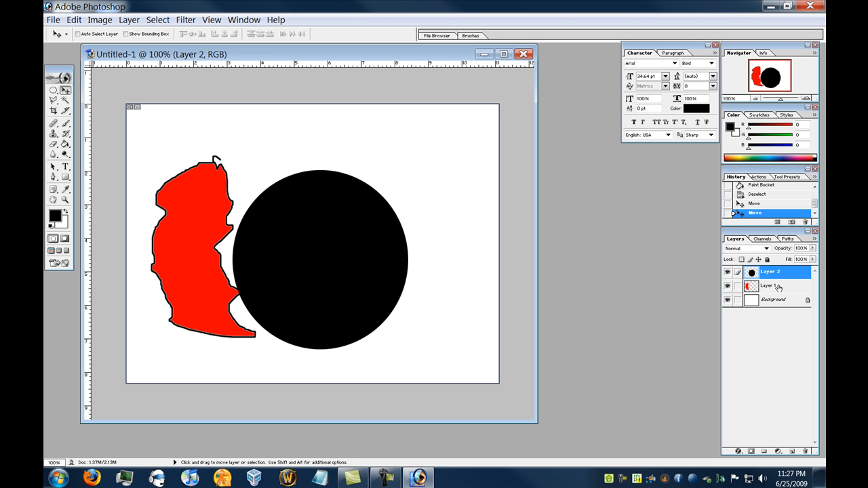
click(771, 285)
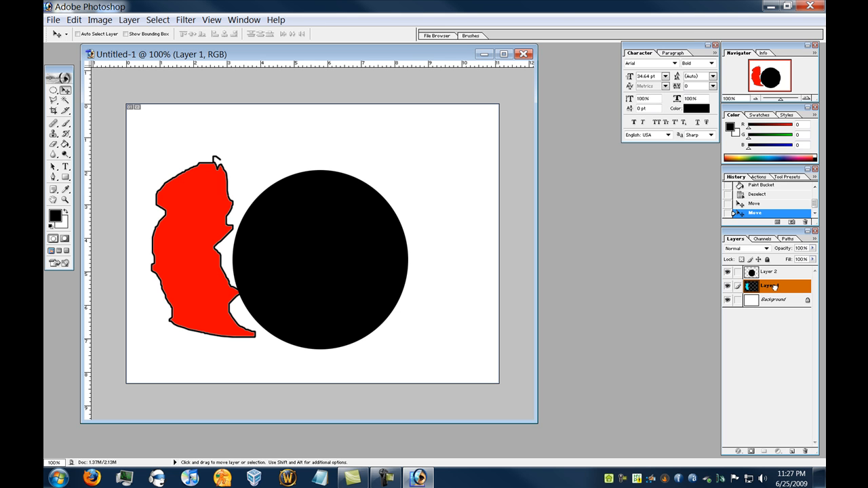
Move Layer 1's red shape to the circle's upper left so its tip touches the edge
click(770, 285)
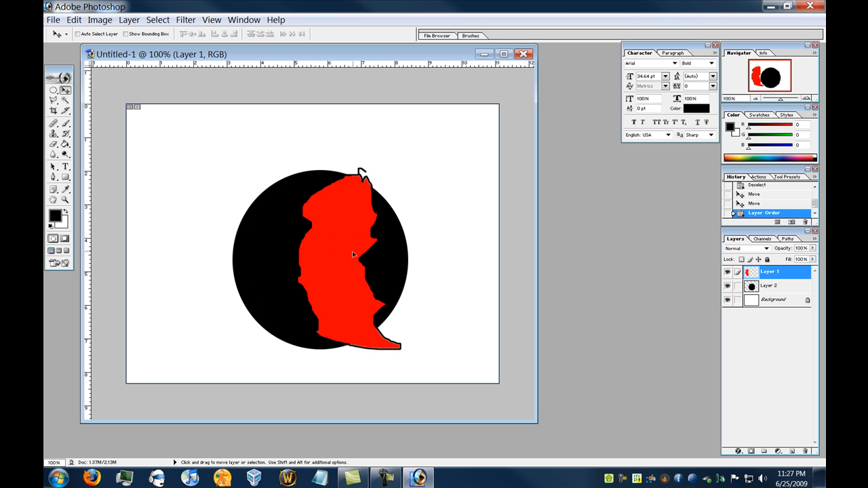
drag(353, 255, 292, 247)
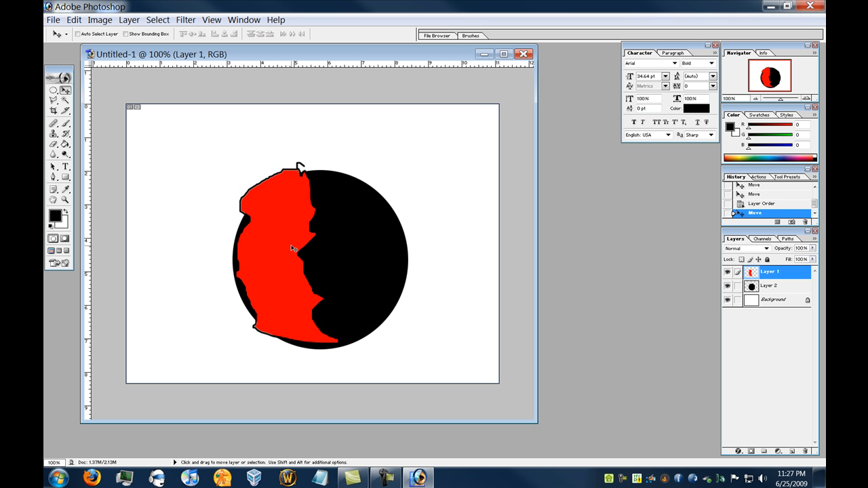
drag(292, 247, 231, 184)
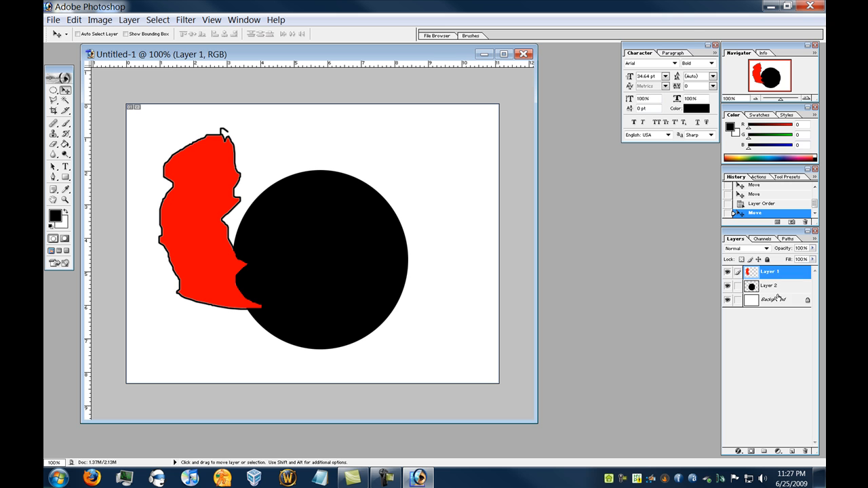
Nudge the black circle on Layer 2 slightly lower-right, then reselect Layer 1
click(776, 285)
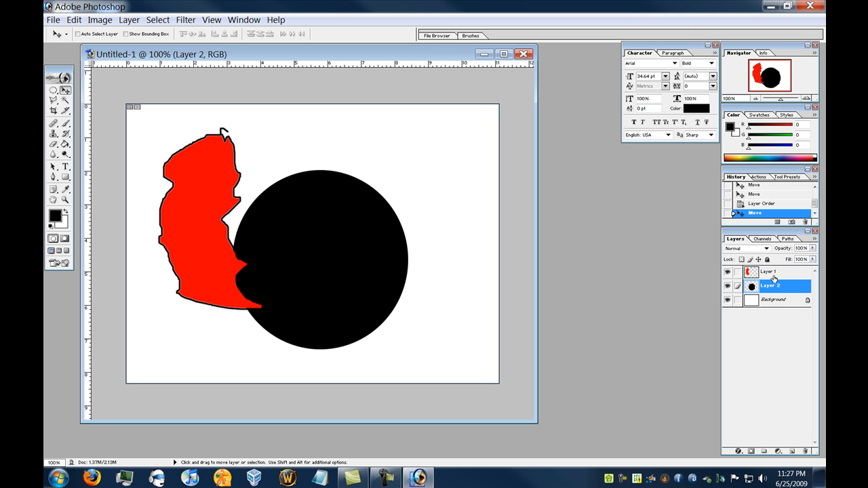
click(770, 272)
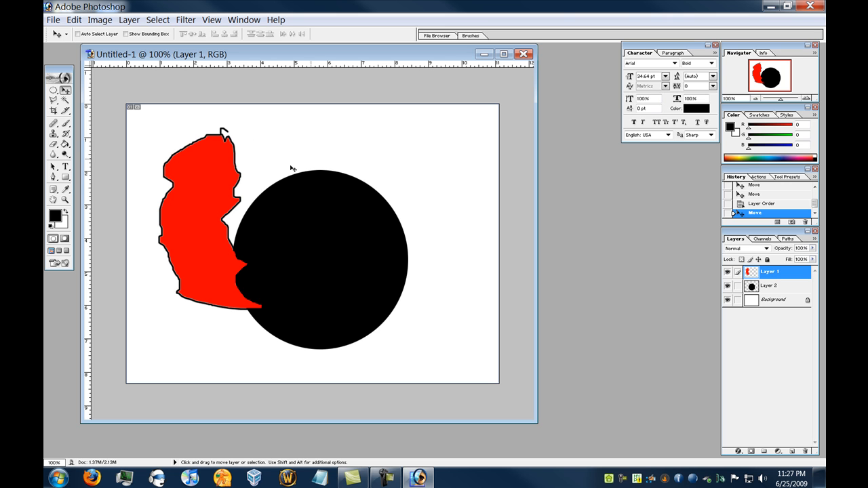
mouse_move(291, 215)
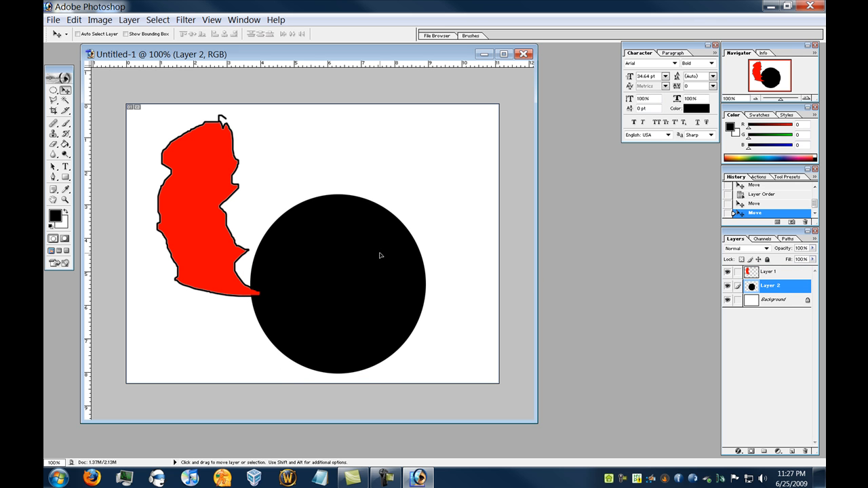
click(771, 272)
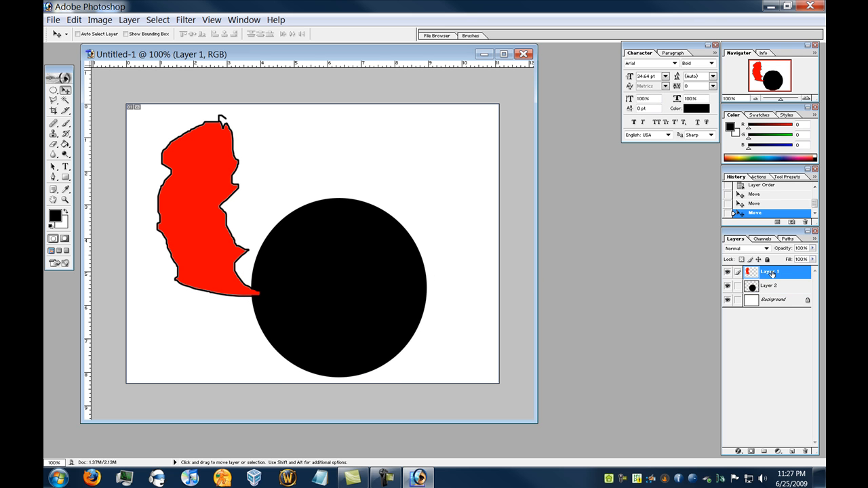
Duplicate the red shape's layer as Layer 1 copy via the layer's context menu
right_click(771, 271)
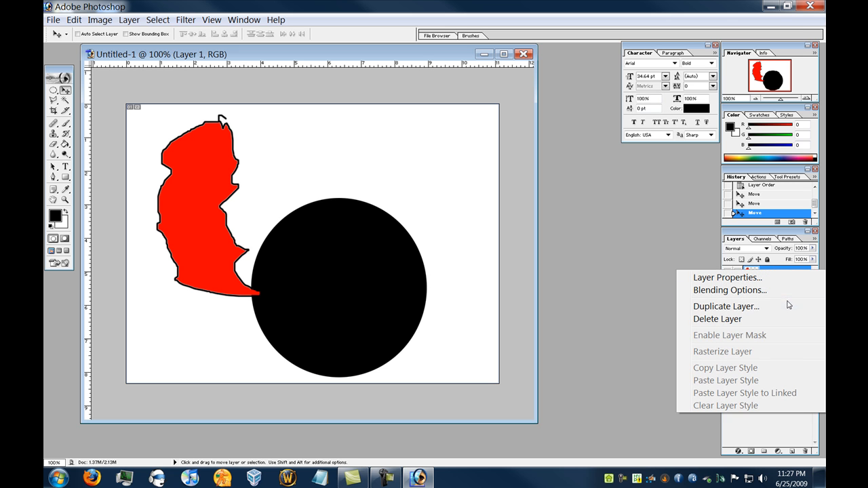
mouse_move(727, 277)
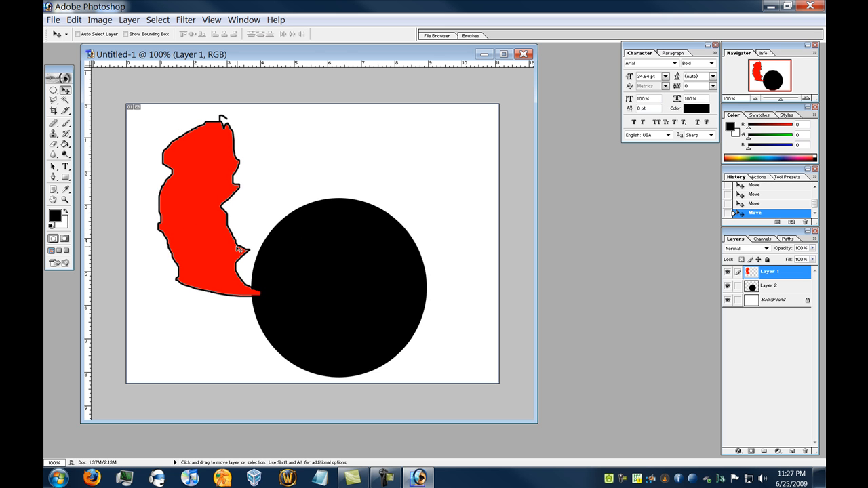
mouse_move(429, 265)
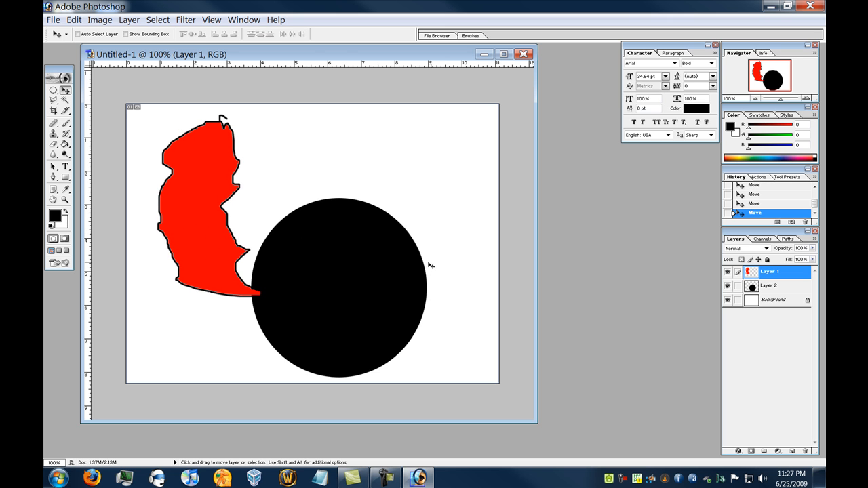
mouse_move(408, 269)
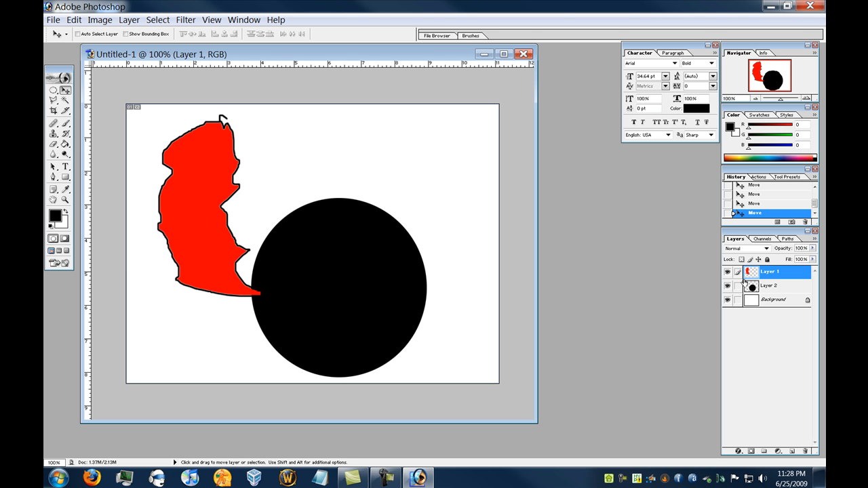
right_click(771, 271)
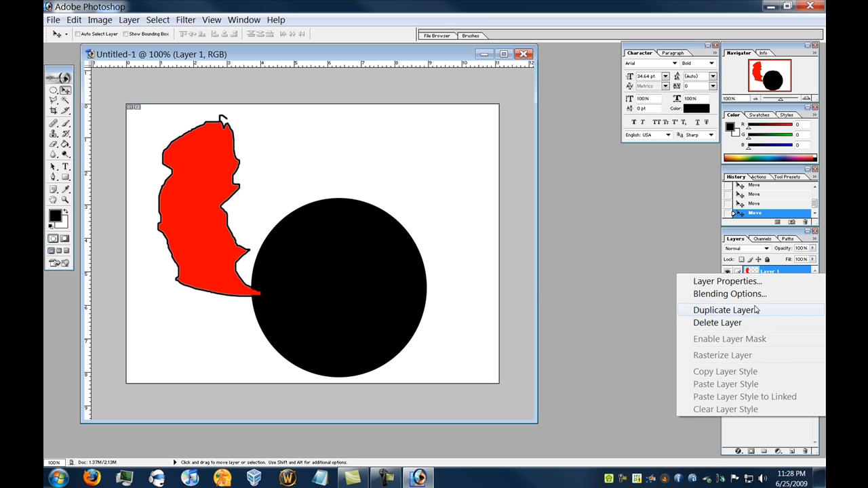
click(726, 310)
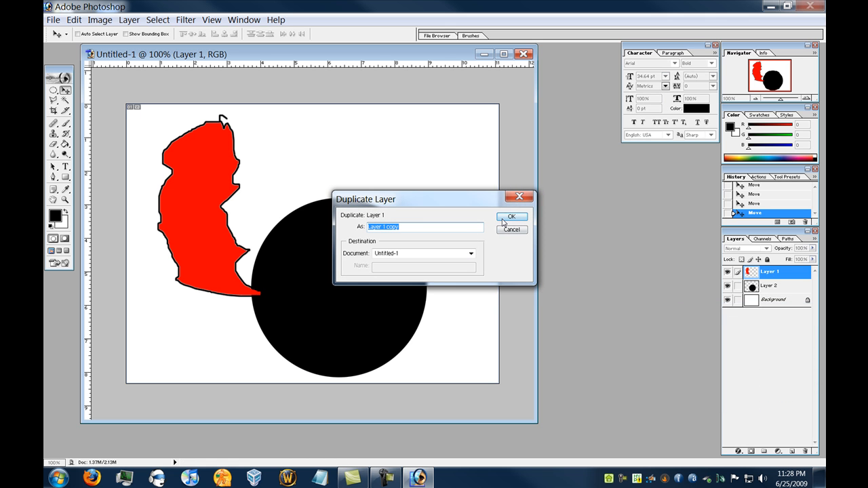
click(512, 217)
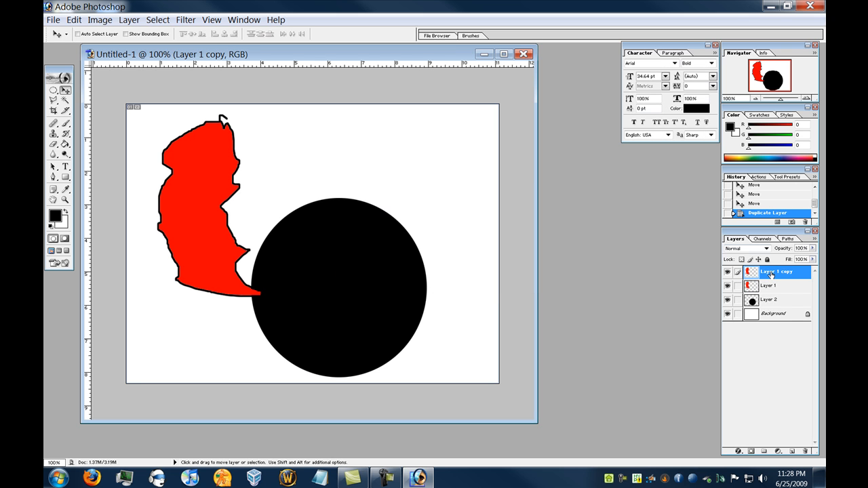
mouse_move(222, 209)
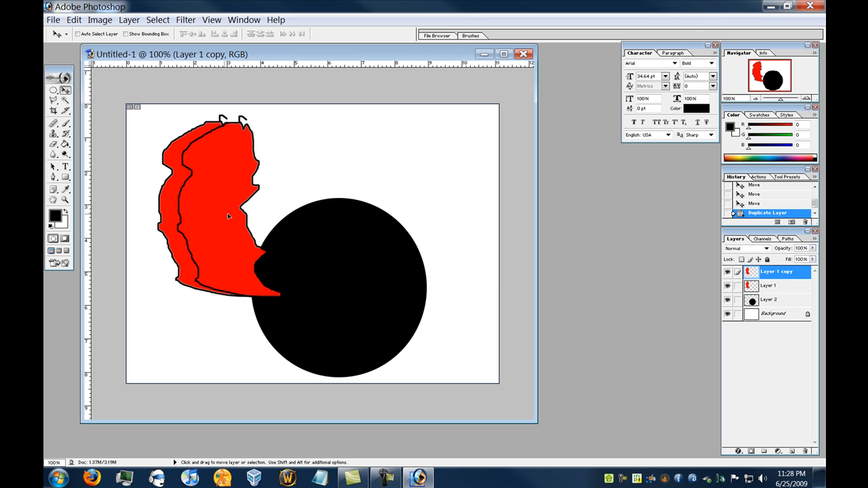
Drag the Layer 1 copy shape to the circle's upper right
drag(228, 216, 418, 215)
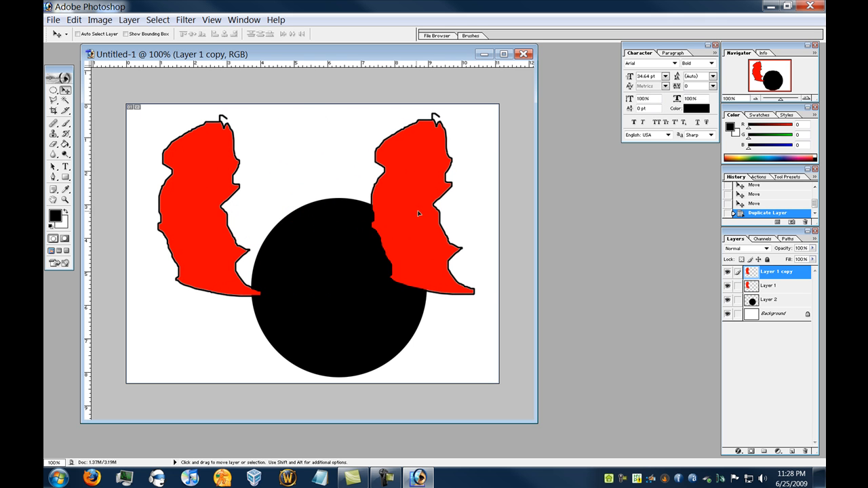
drag(421, 210, 418, 224)
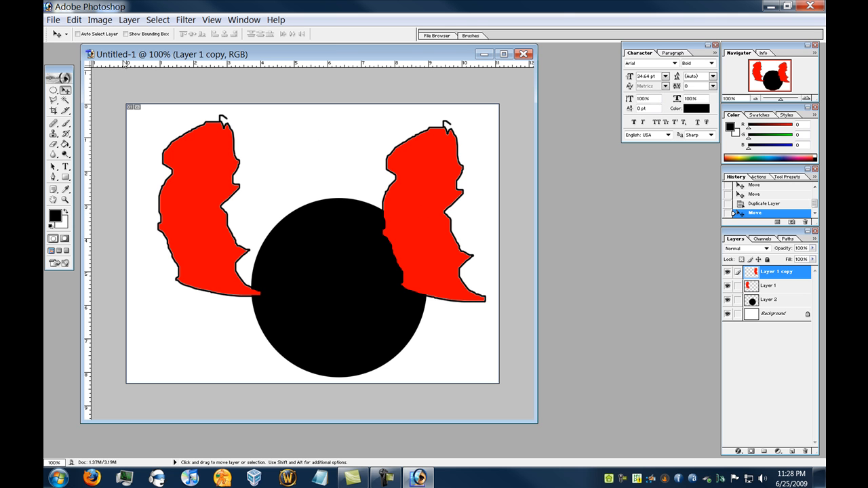
click(74, 19)
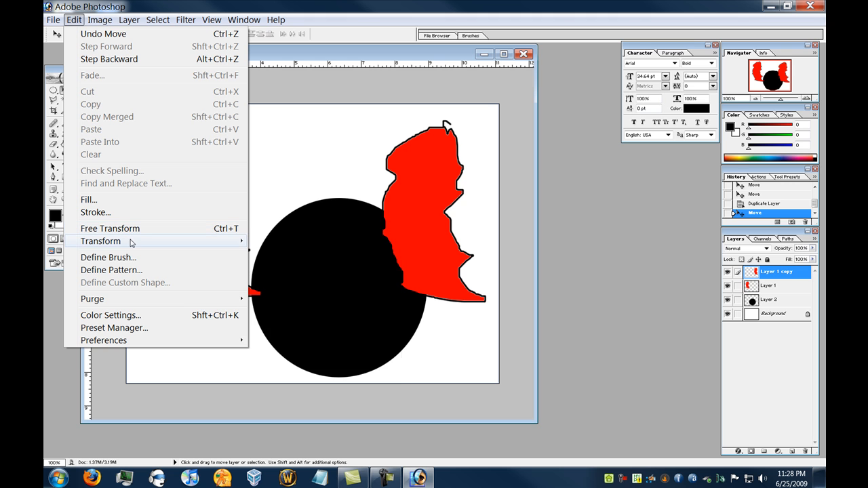
Flip the copy horizontally and nudge it so its tip meets the circle, mirroring the original
click(101, 241)
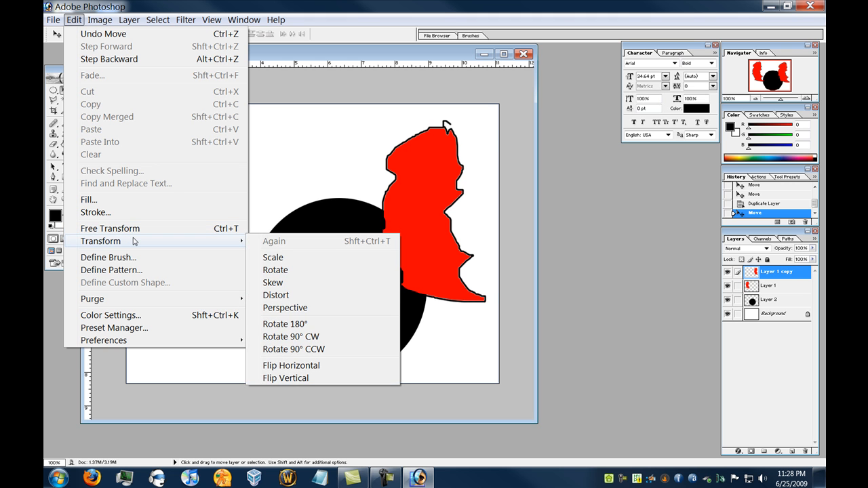
mouse_move(272, 258)
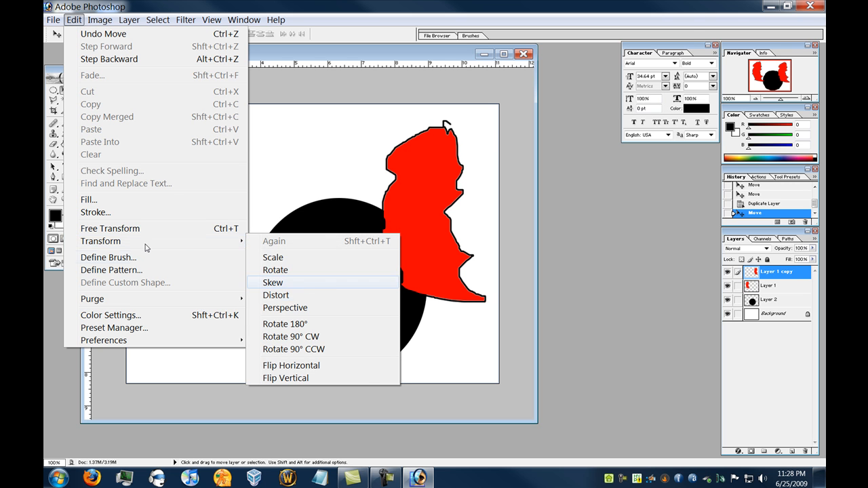
mouse_move(333, 333)
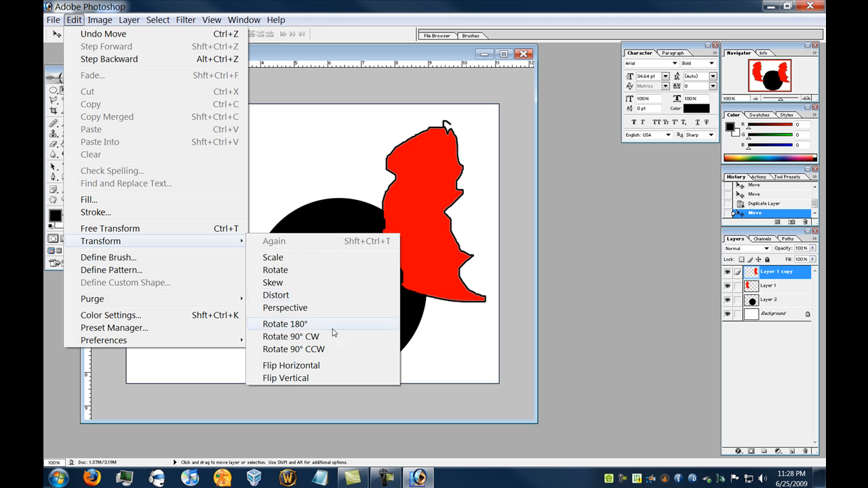
click(291, 365)
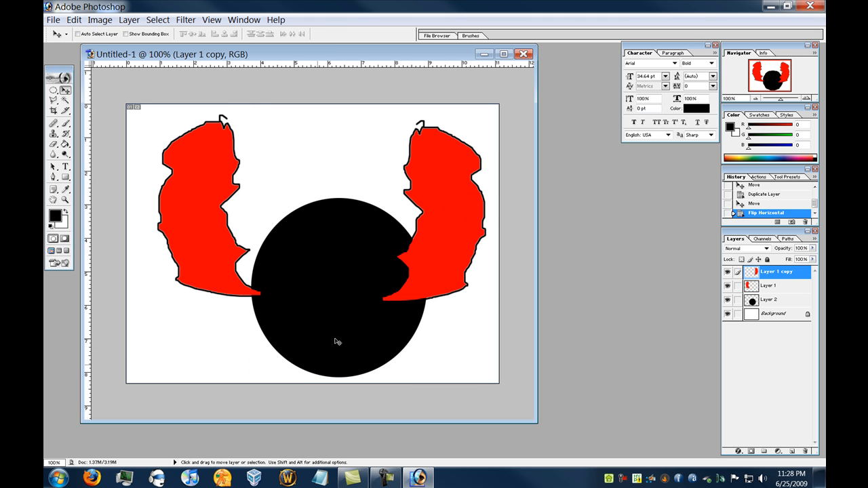
drag(441, 238, 456, 243)
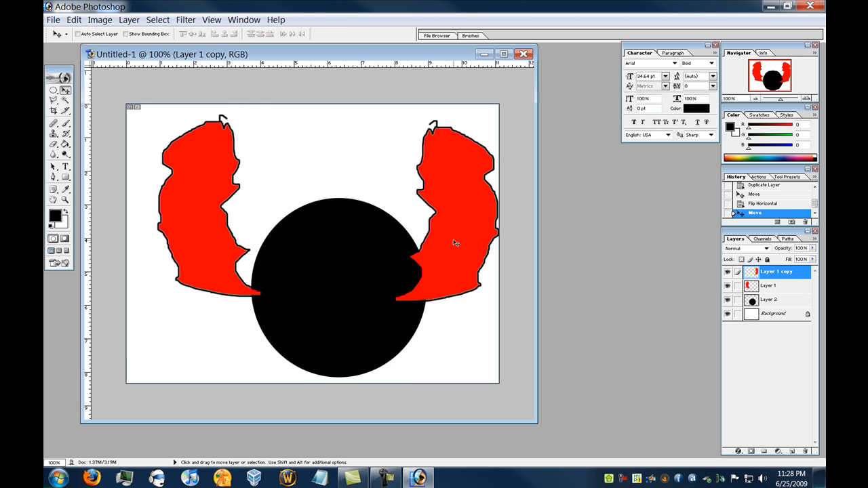